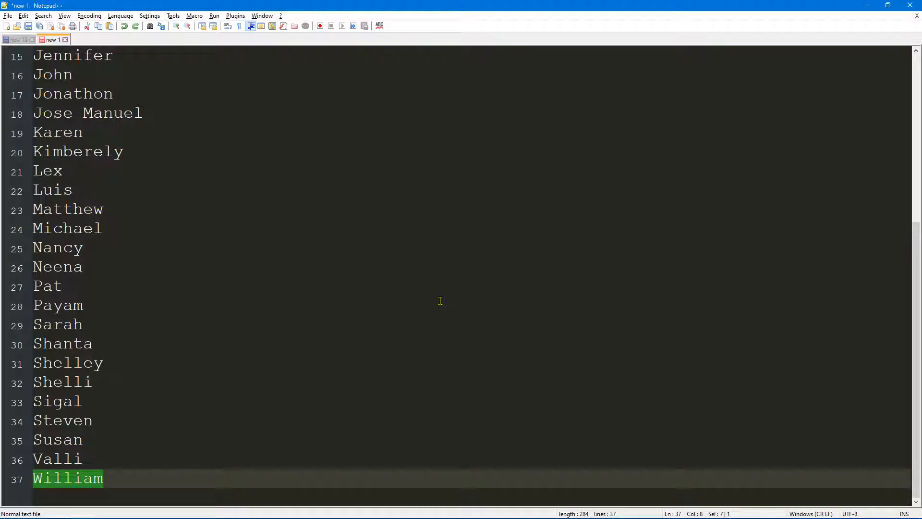
pyautogui.moveTo(409, 304)
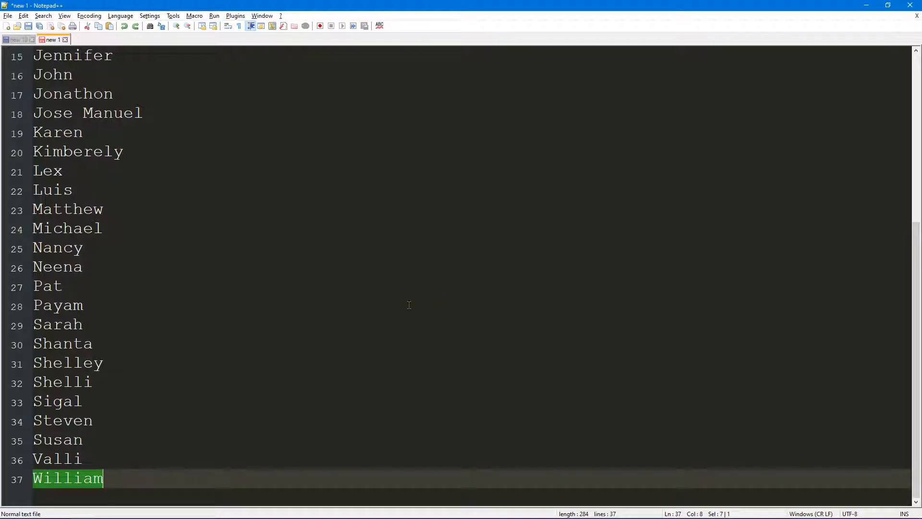
pyautogui.moveTo(206, 410)
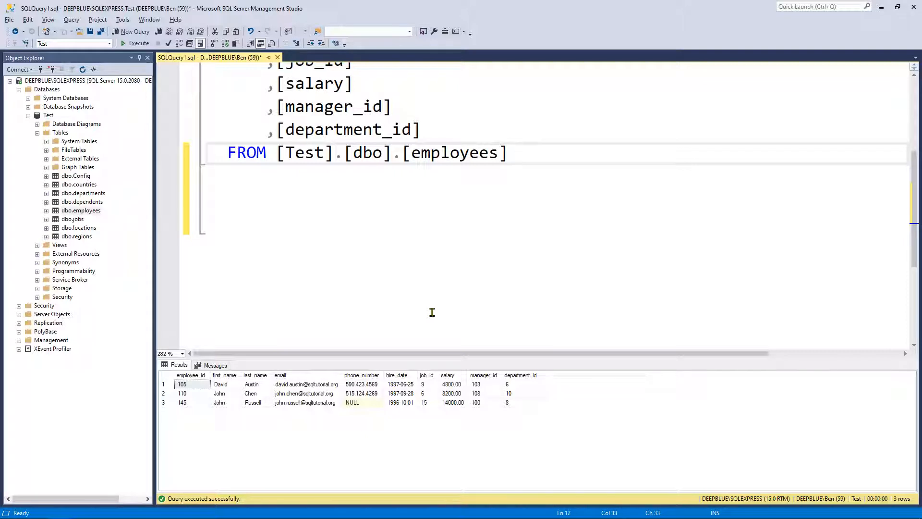
# Alias employees as e and add WHERE e.first_name IN ('') with a sample quoted name like David.
pyautogui.write('e')
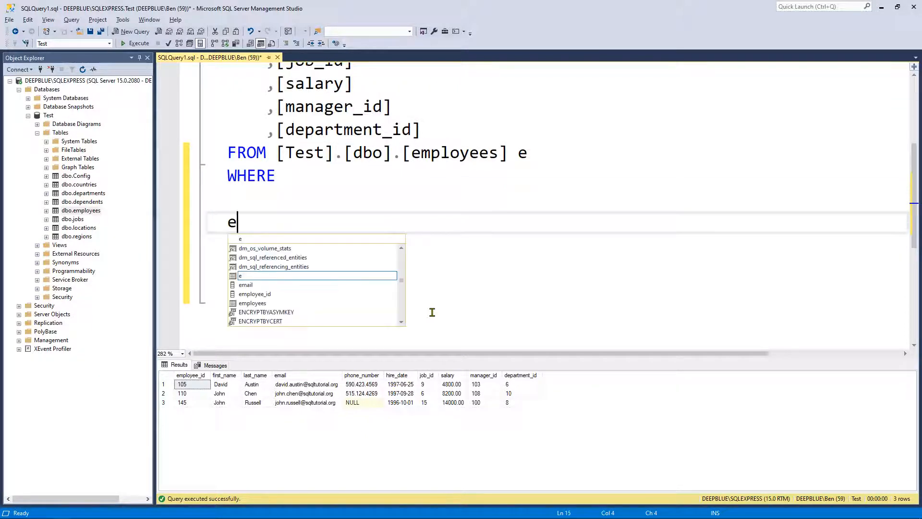
pyautogui.write('.first_name IN')
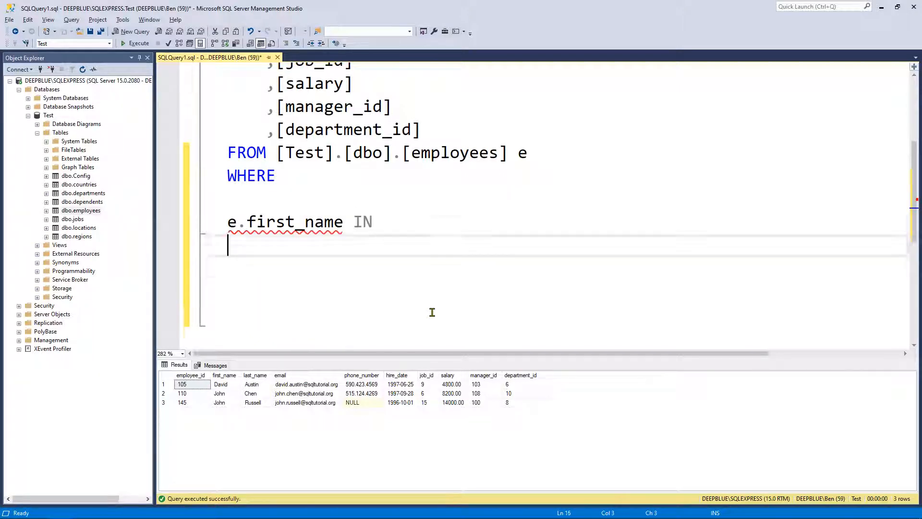
pyautogui.write('(')
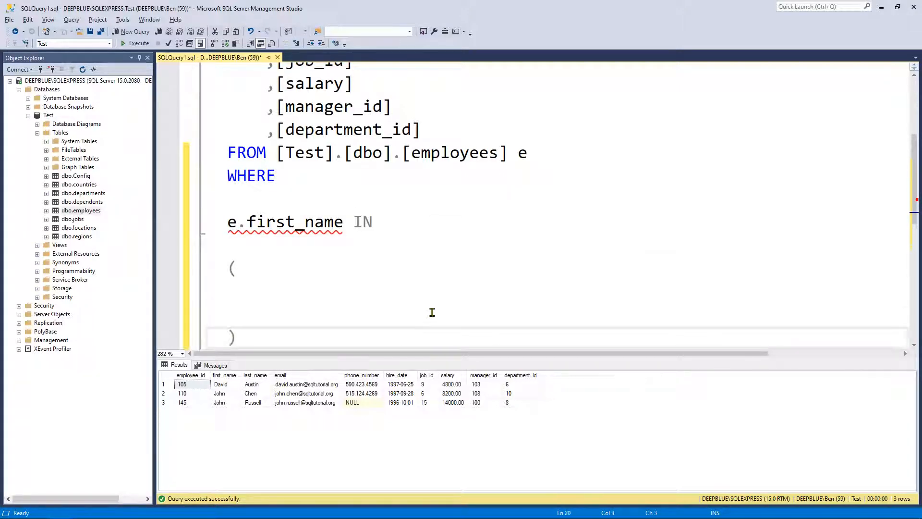
pyautogui.scroll(-3)
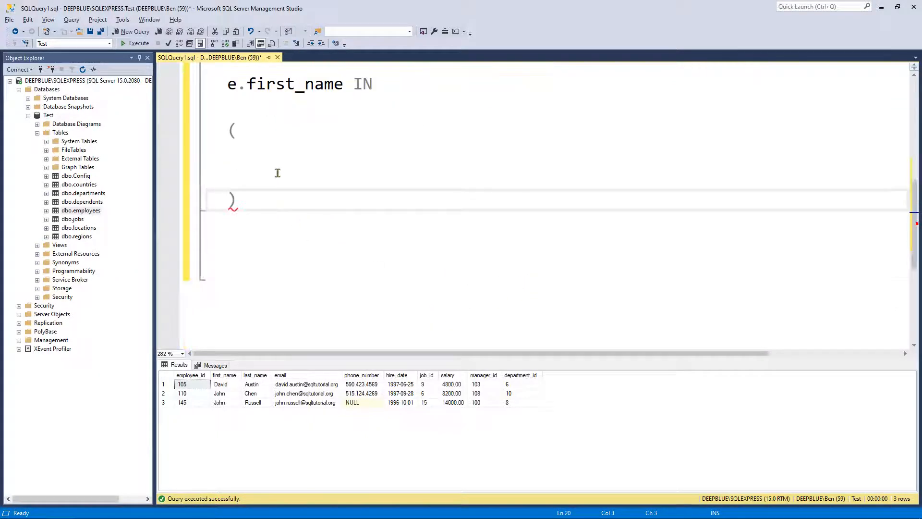
pyautogui.write("'', '")
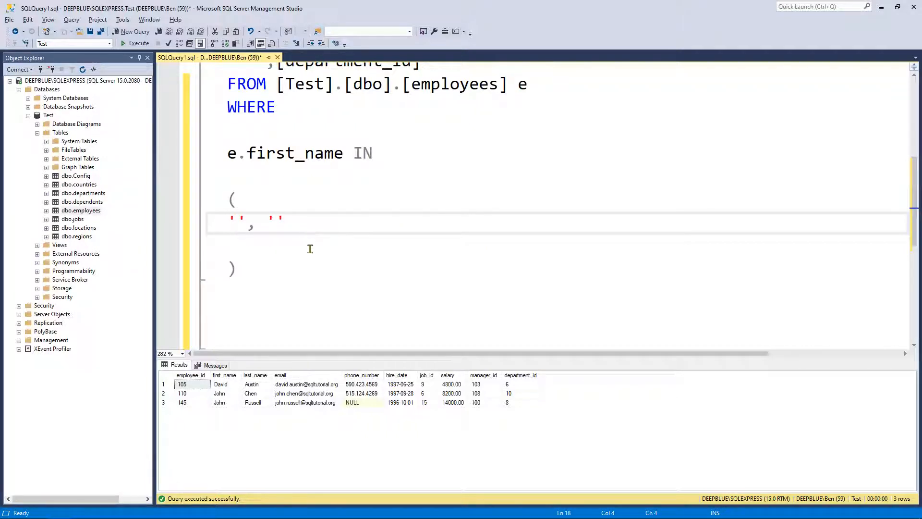
pyautogui.write('David')
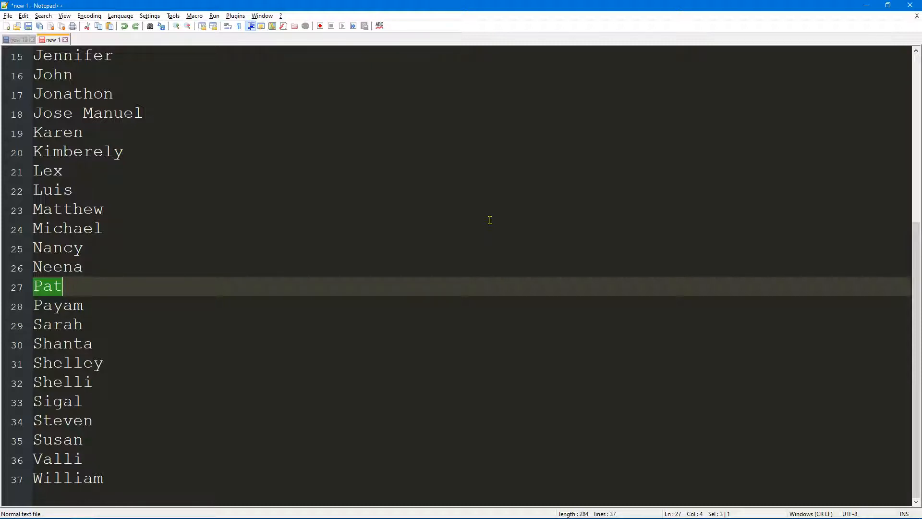
pyautogui.moveTo(196, 468)
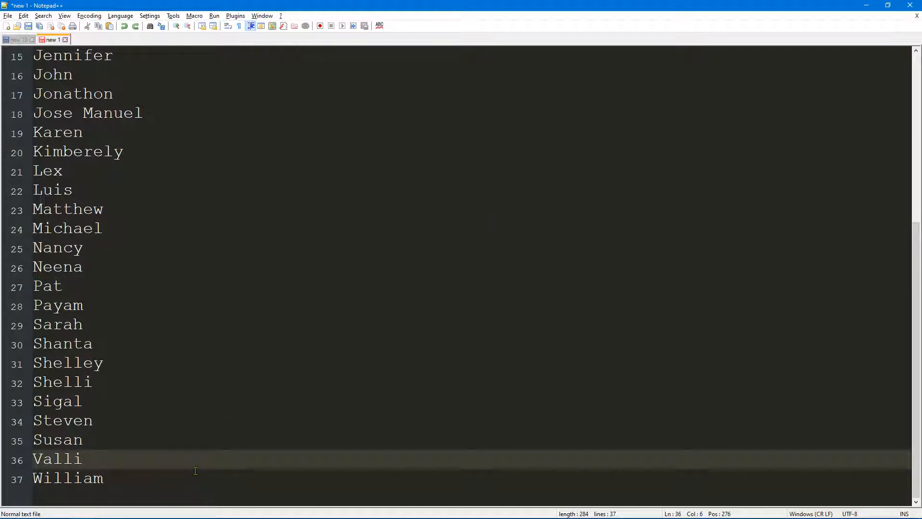
# Select the name Valli on line 36 and bring up the Search menu.
pyautogui.click(82, 459)
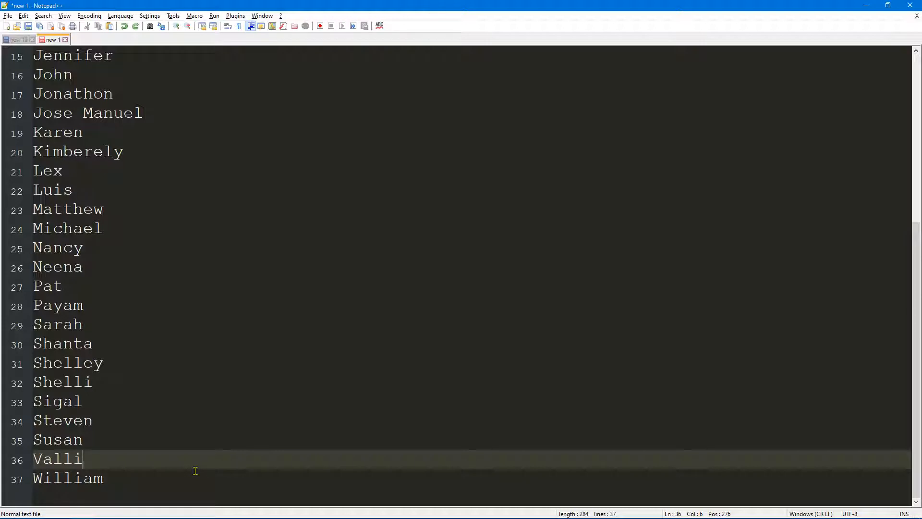
pyautogui.doubleClick(58, 459)
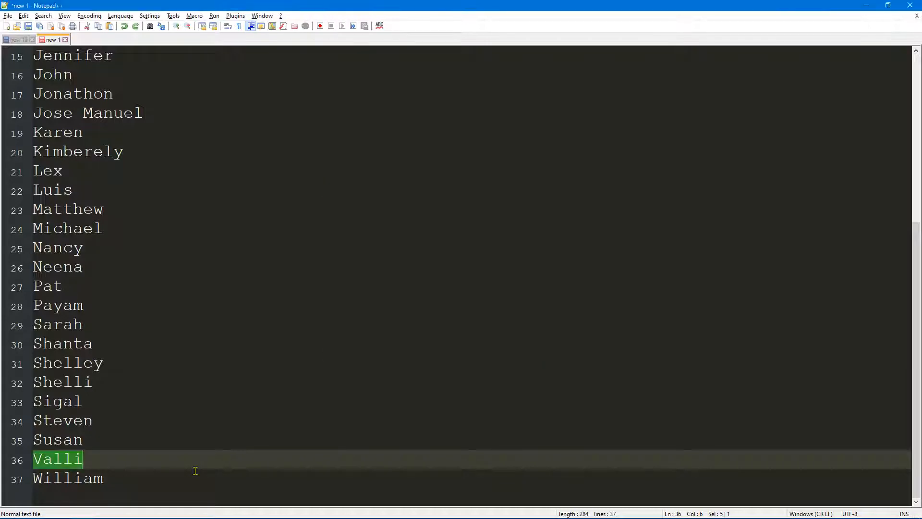
pyautogui.click(42, 16)
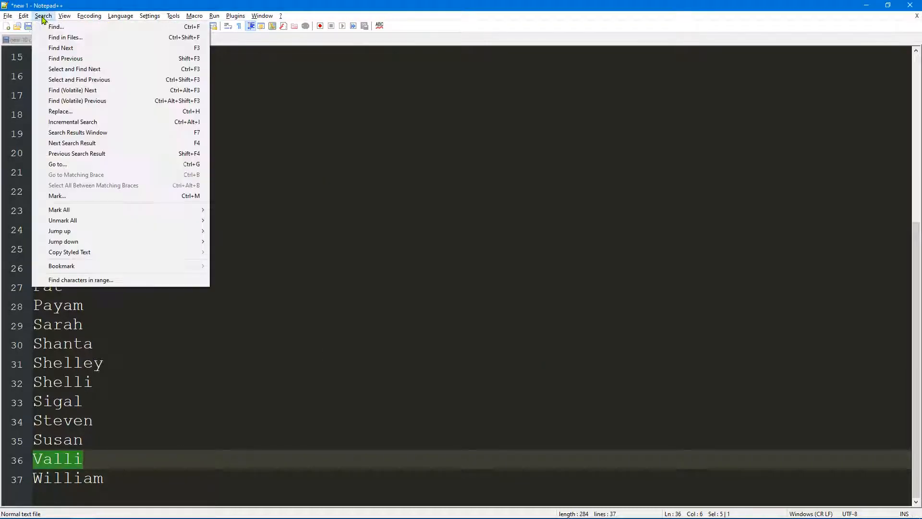
pyautogui.moveTo(56, 27)
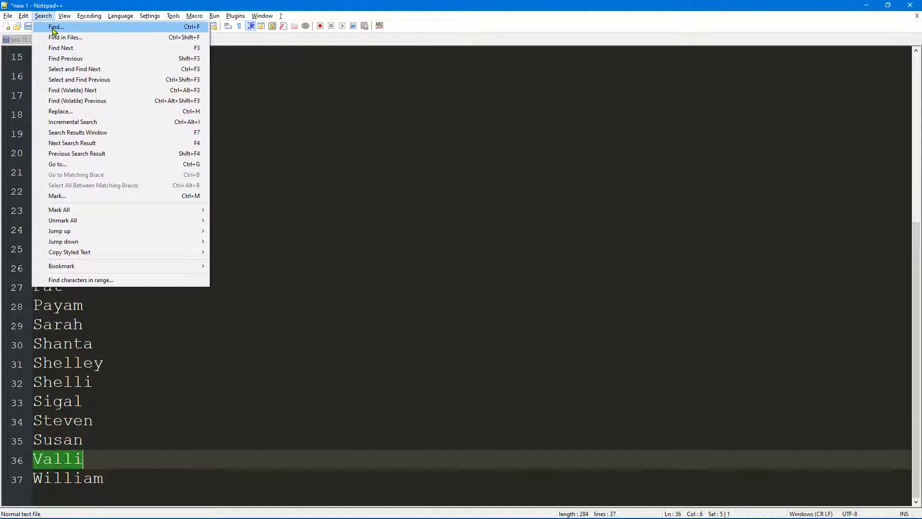
# In the Replace dialog, choose Regular expression mode and set Find what to ^ (line start).
pyautogui.click(55, 27)
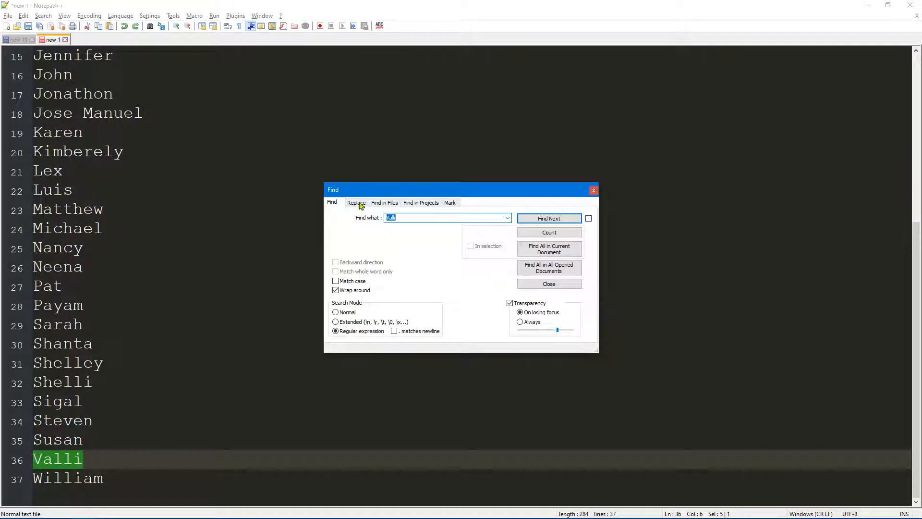
pyautogui.click(355, 203)
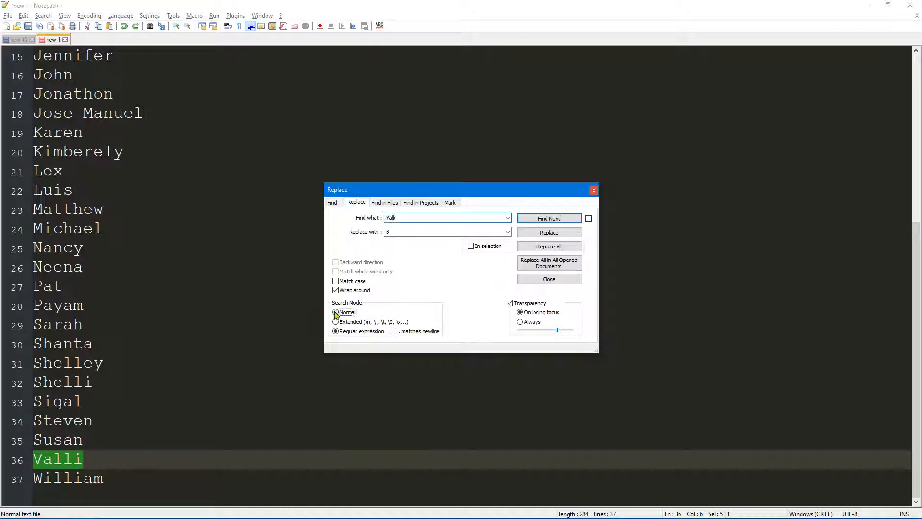
pyautogui.click(336, 322)
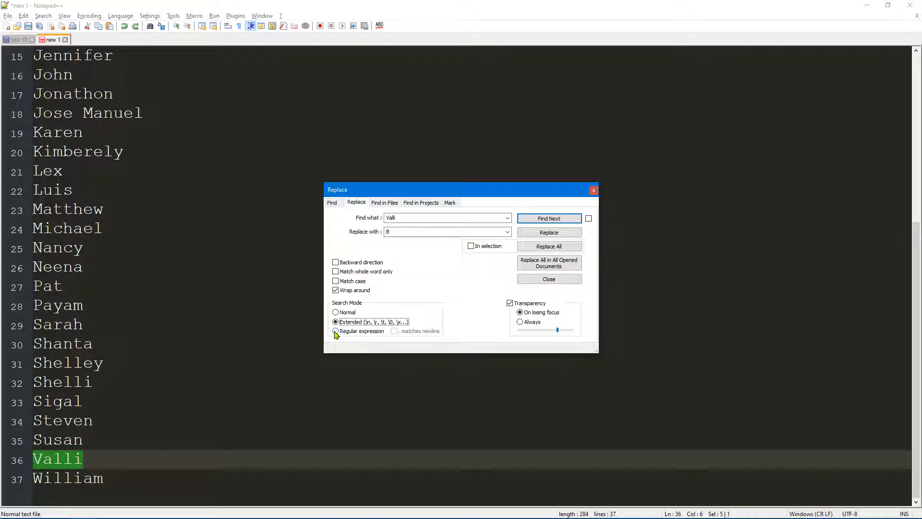
pyautogui.click(336, 331)
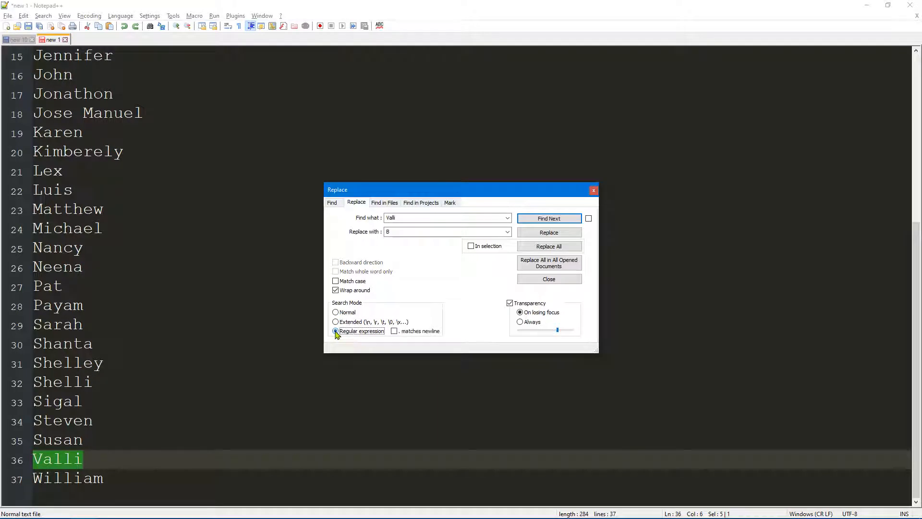
pyautogui.click(447, 217)
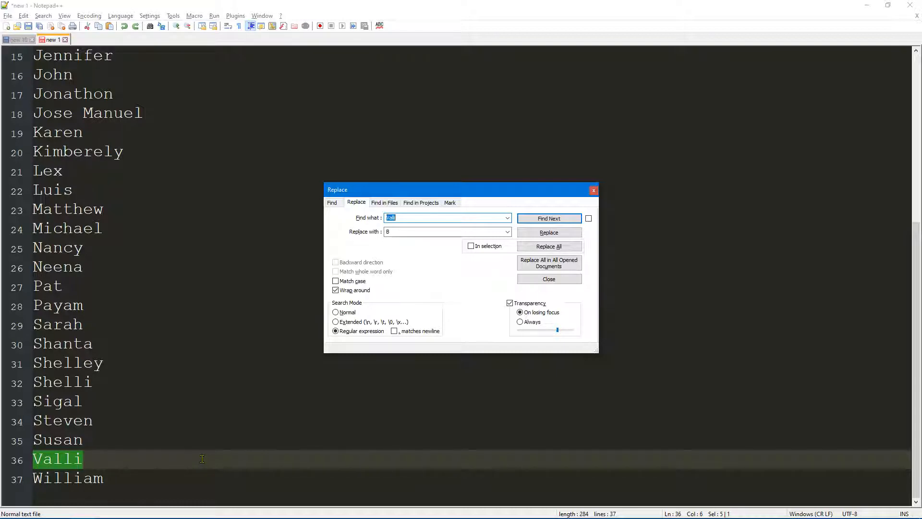
pyautogui.moveTo(429, 216)
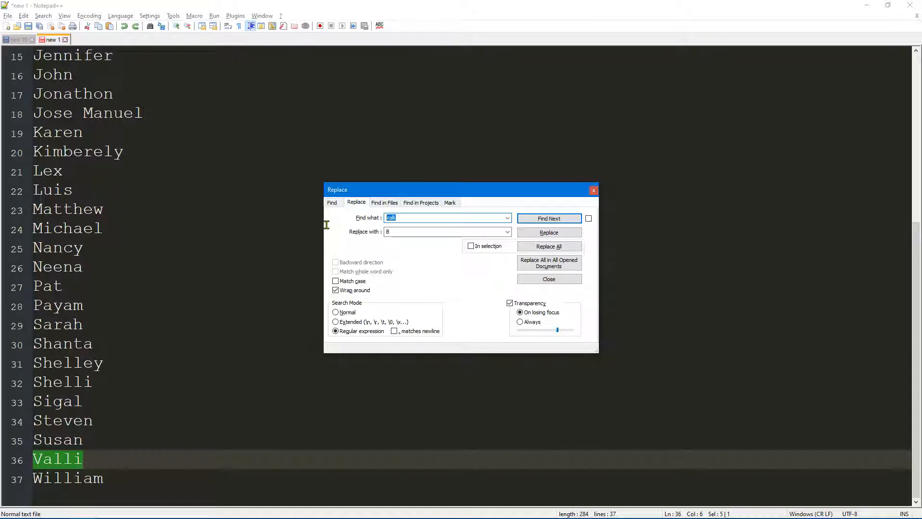
pyautogui.write('^')
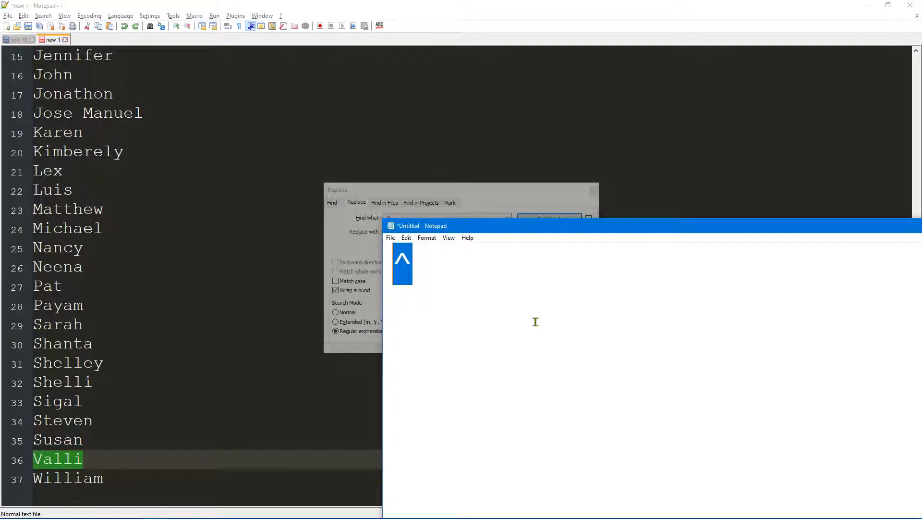
# Type several ^ characters on a blank Notepad page to show the caret symbol large.
pyautogui.write('^^^^^')
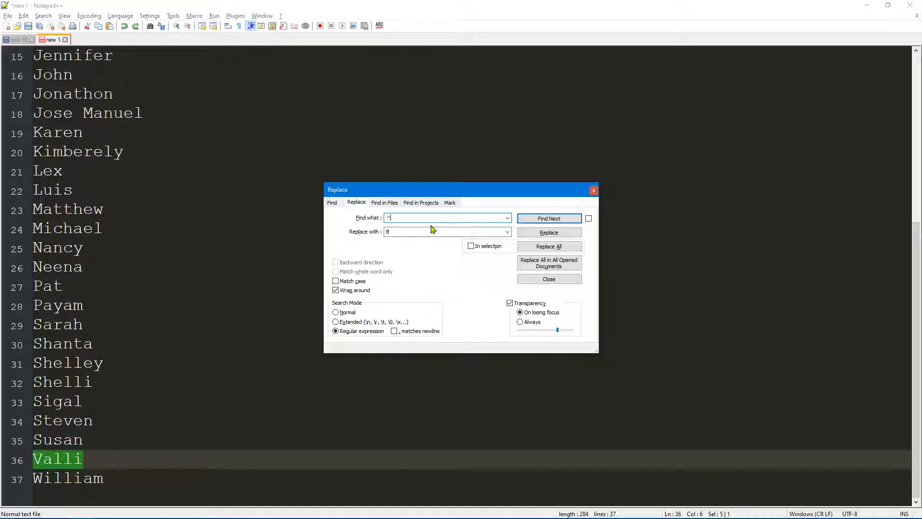
# Replace All line starts with ' so every name begins with a single quote.
pyautogui.click(444, 231)
pyautogui.write("'")
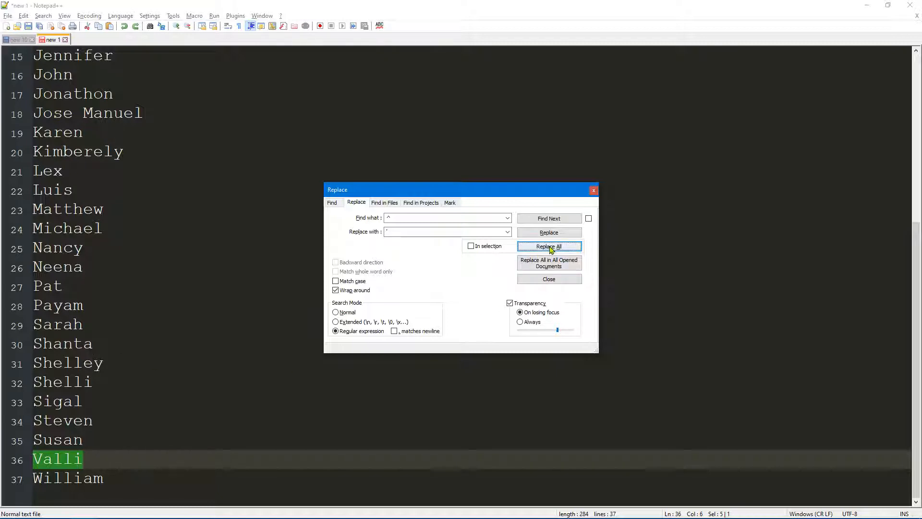
pyautogui.click(547, 245)
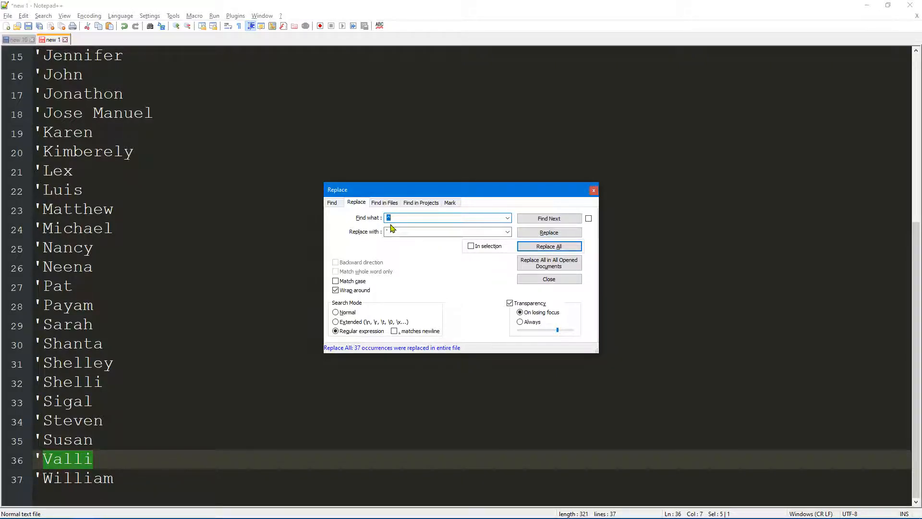
pyautogui.moveTo(368, 223)
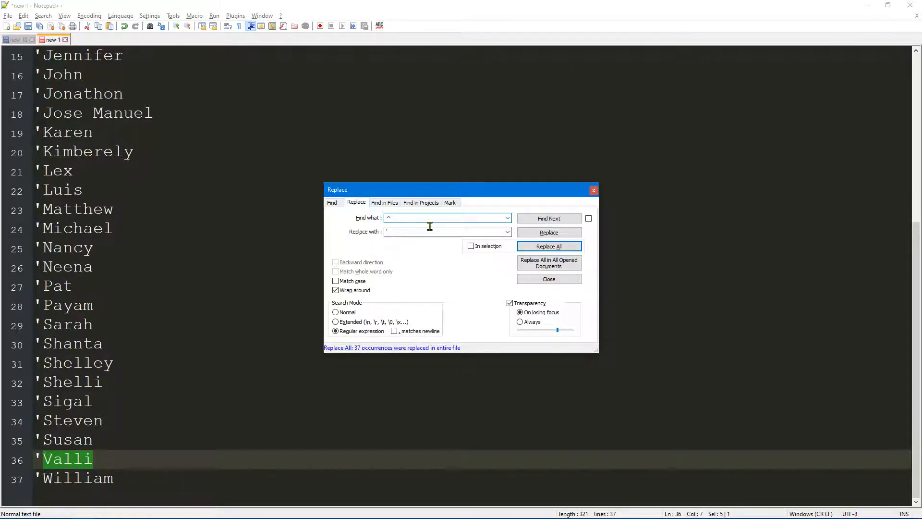
pyautogui.write('B')
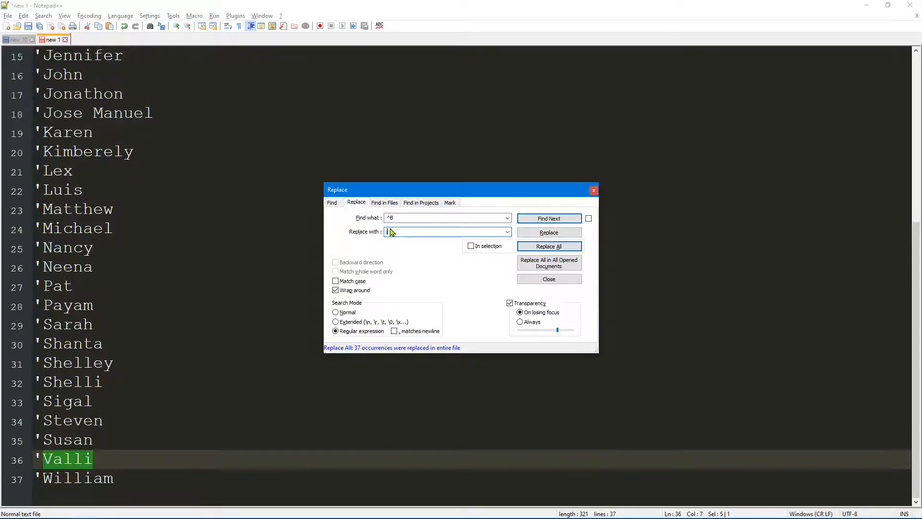
# Change the Find what pattern to $ to target line ends.
pyautogui.click(447, 217)
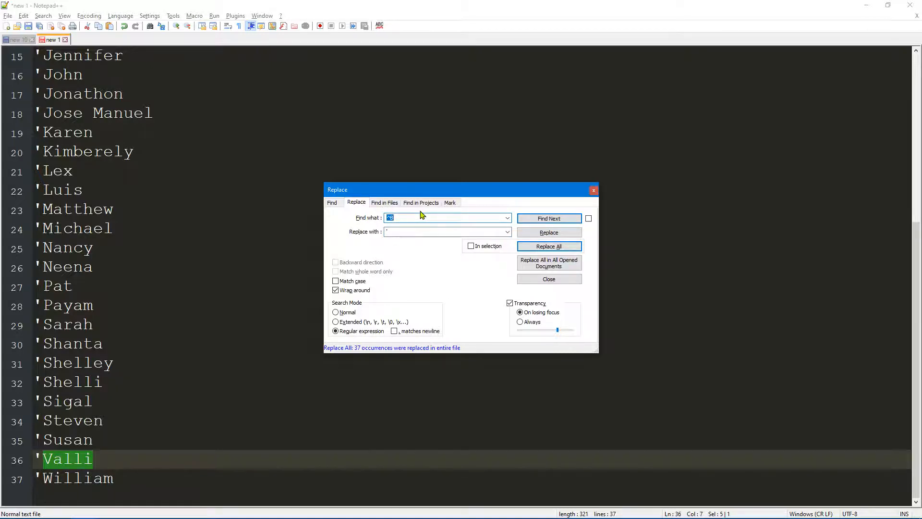
pyautogui.write('$')
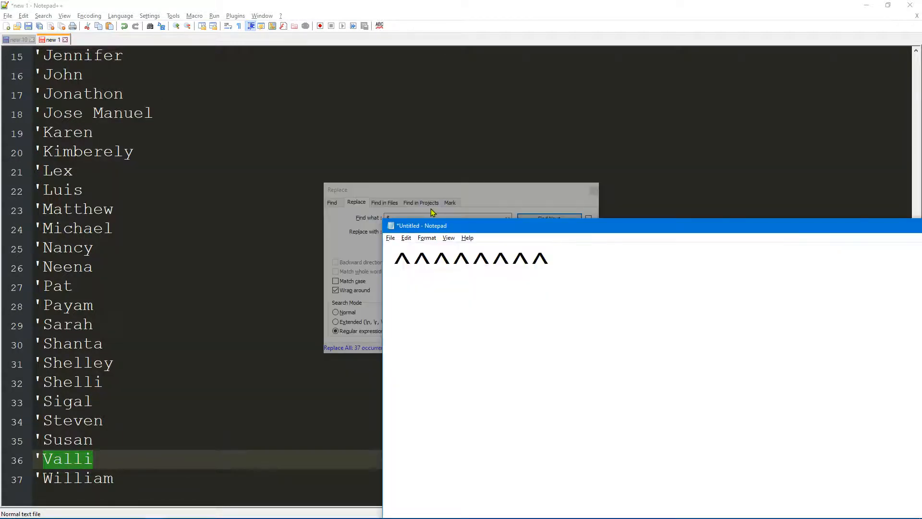
# Type several $ characters after the carets on the Notepad scratch page.
pyautogui.write('$$$$$$')
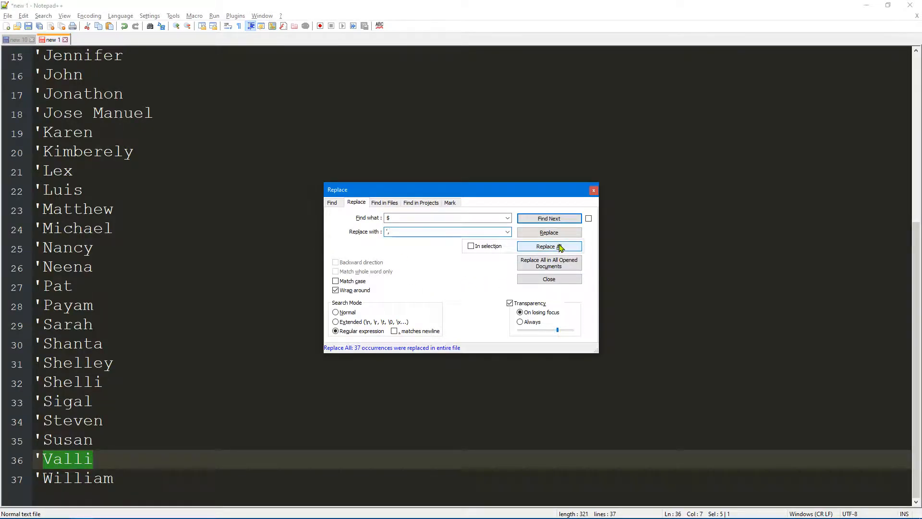
# Replace All line ends with ', close the dialog, and select the quoted list to copy it.
pyautogui.click(548, 245)
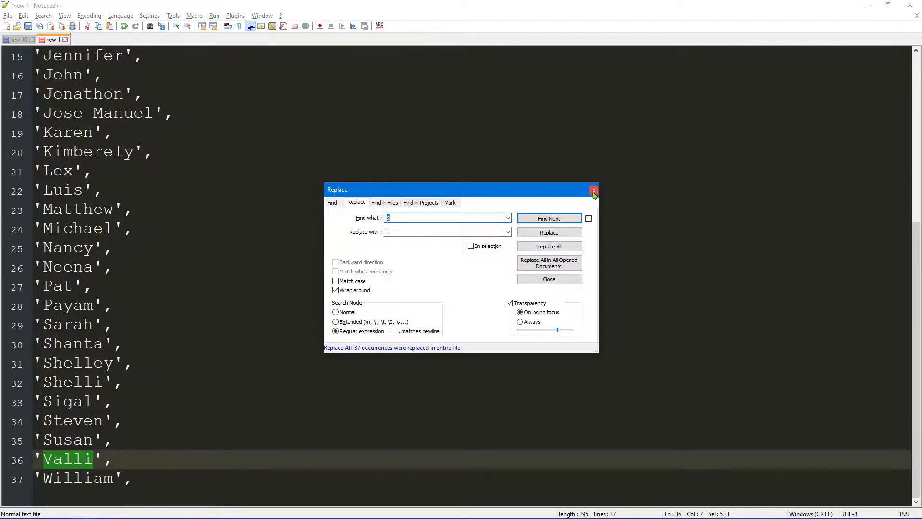
pyautogui.click(592, 189)
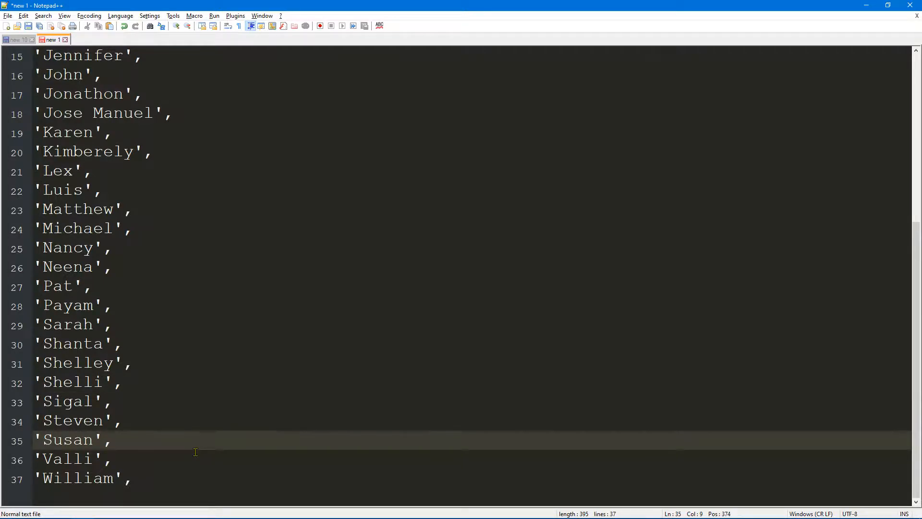
pyautogui.press('ctrl+a')
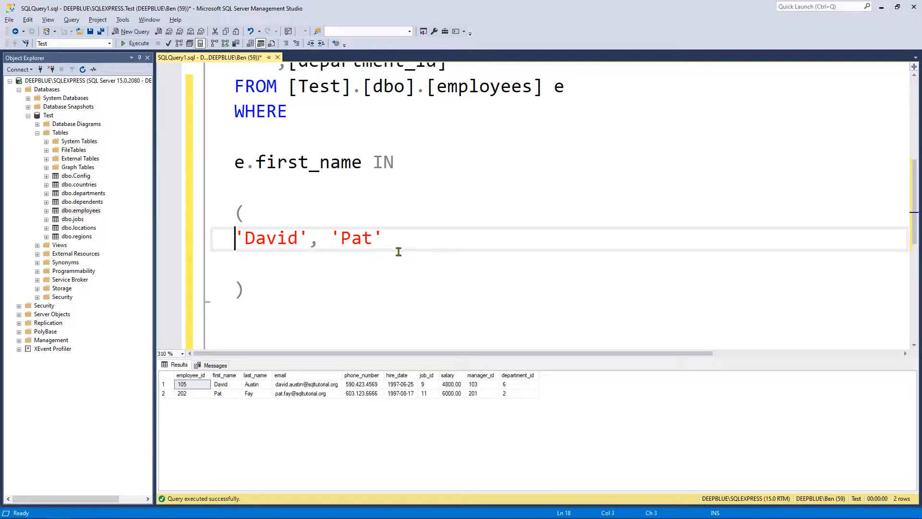
# Execute the query with the quoted name list in the IN clause, returning 40 employees.
pyautogui.scroll(-3)
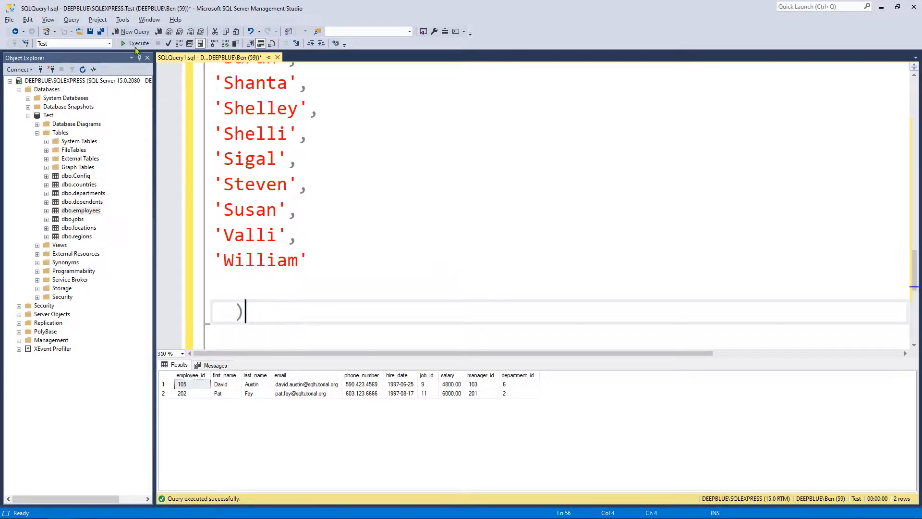
pyautogui.click(139, 43)
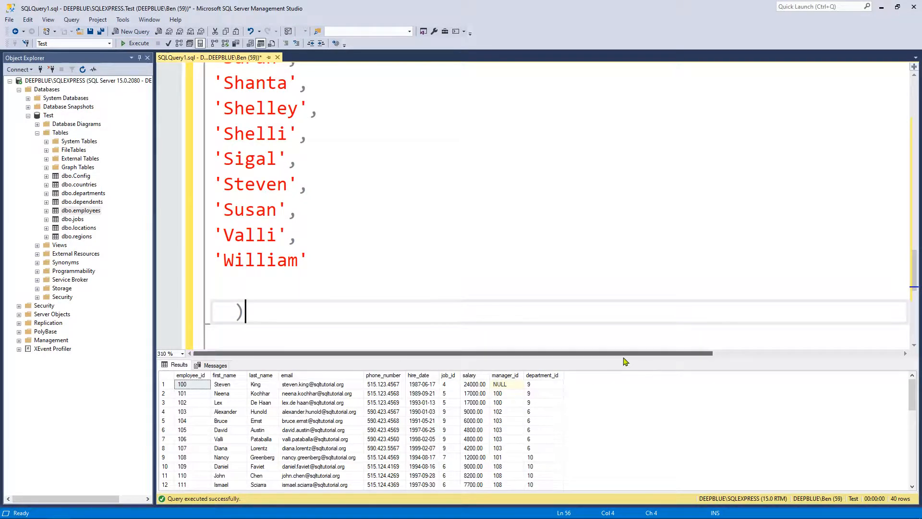